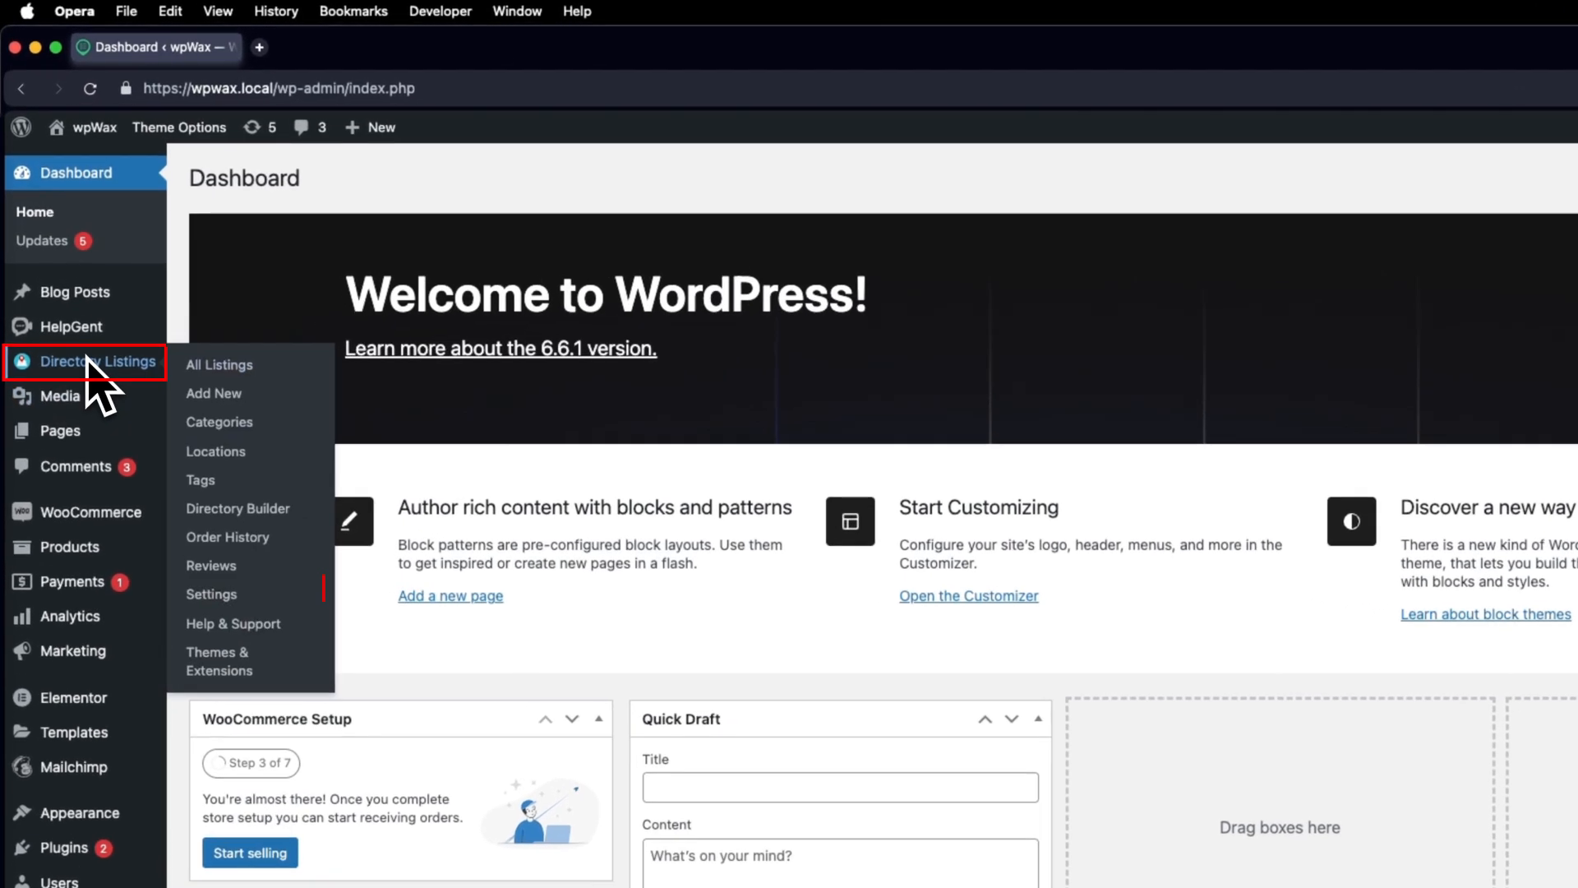
mouse_move(212, 594)
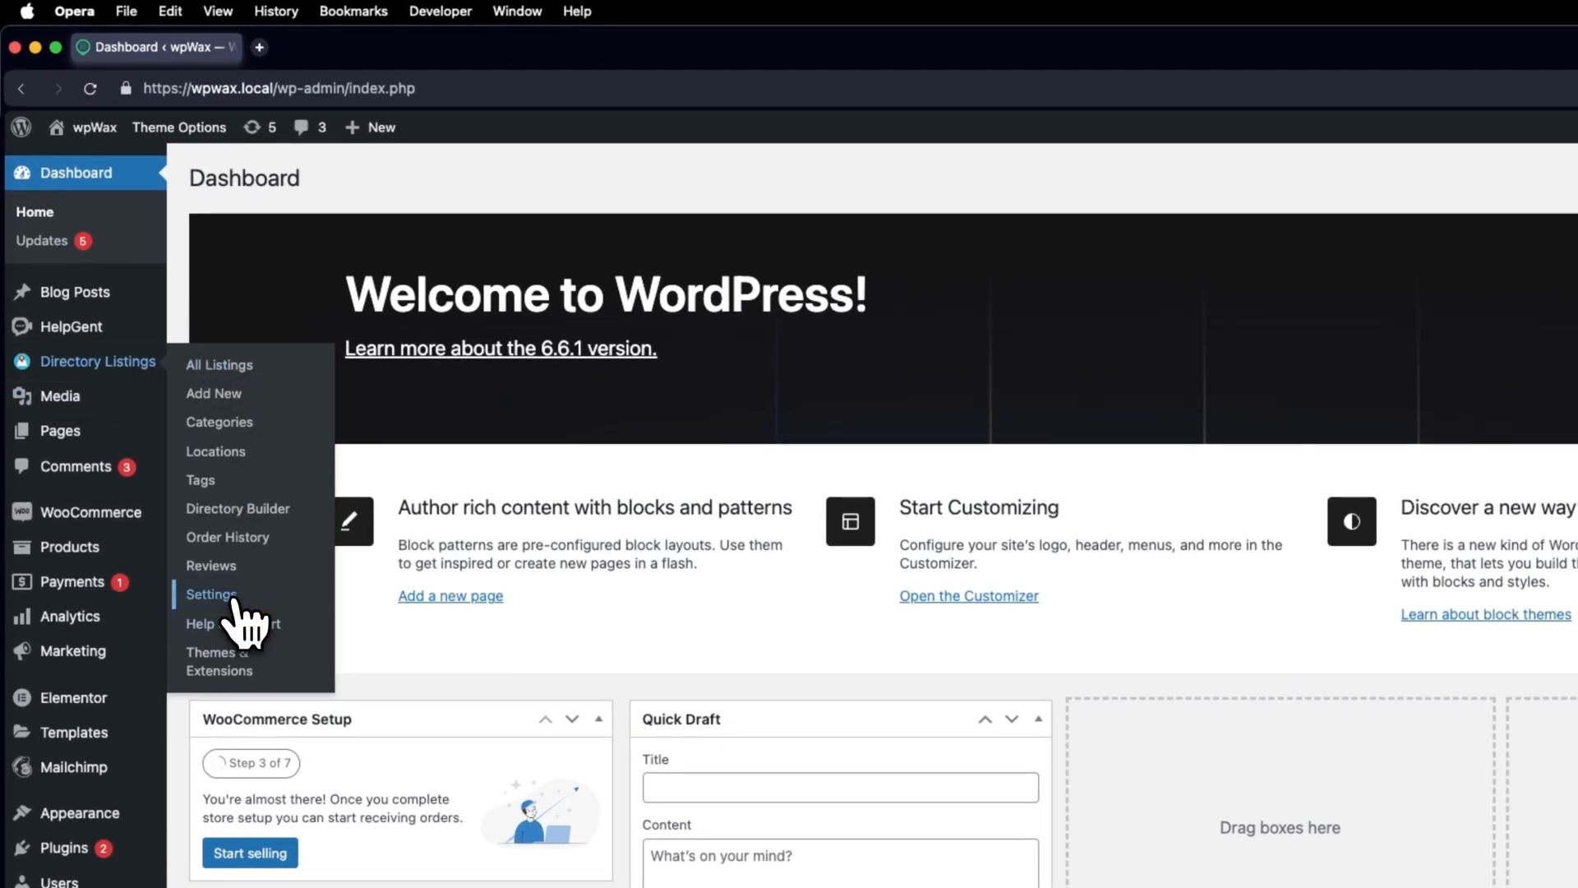
- Launch the listings CSV importer from Directory Listings settings' Listings Import/Export tools
left_click(211, 593)
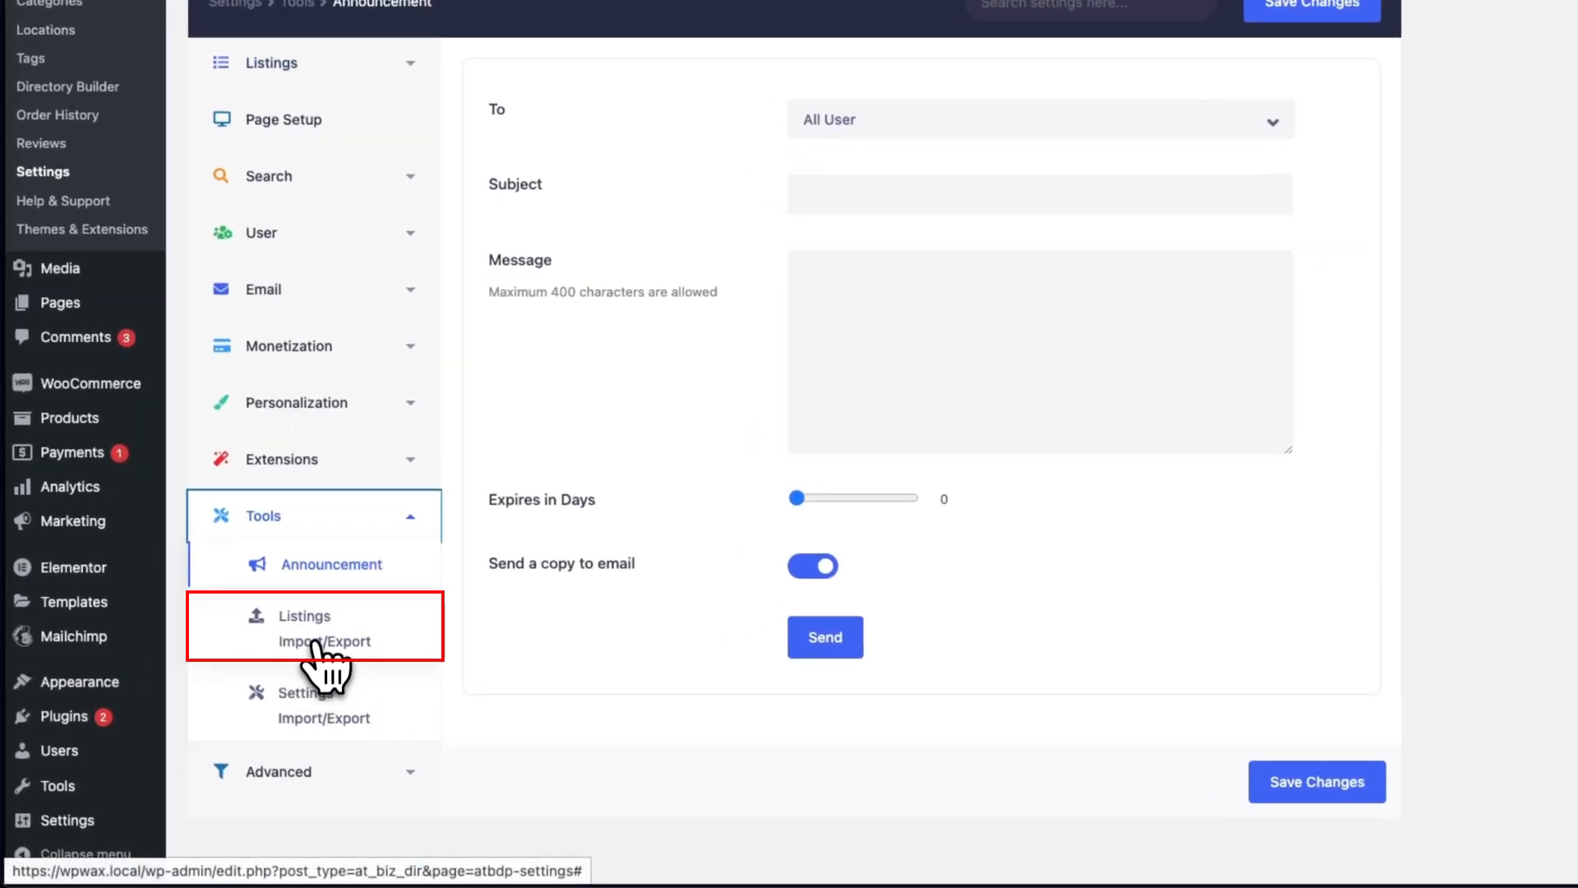
left_click(302, 625)
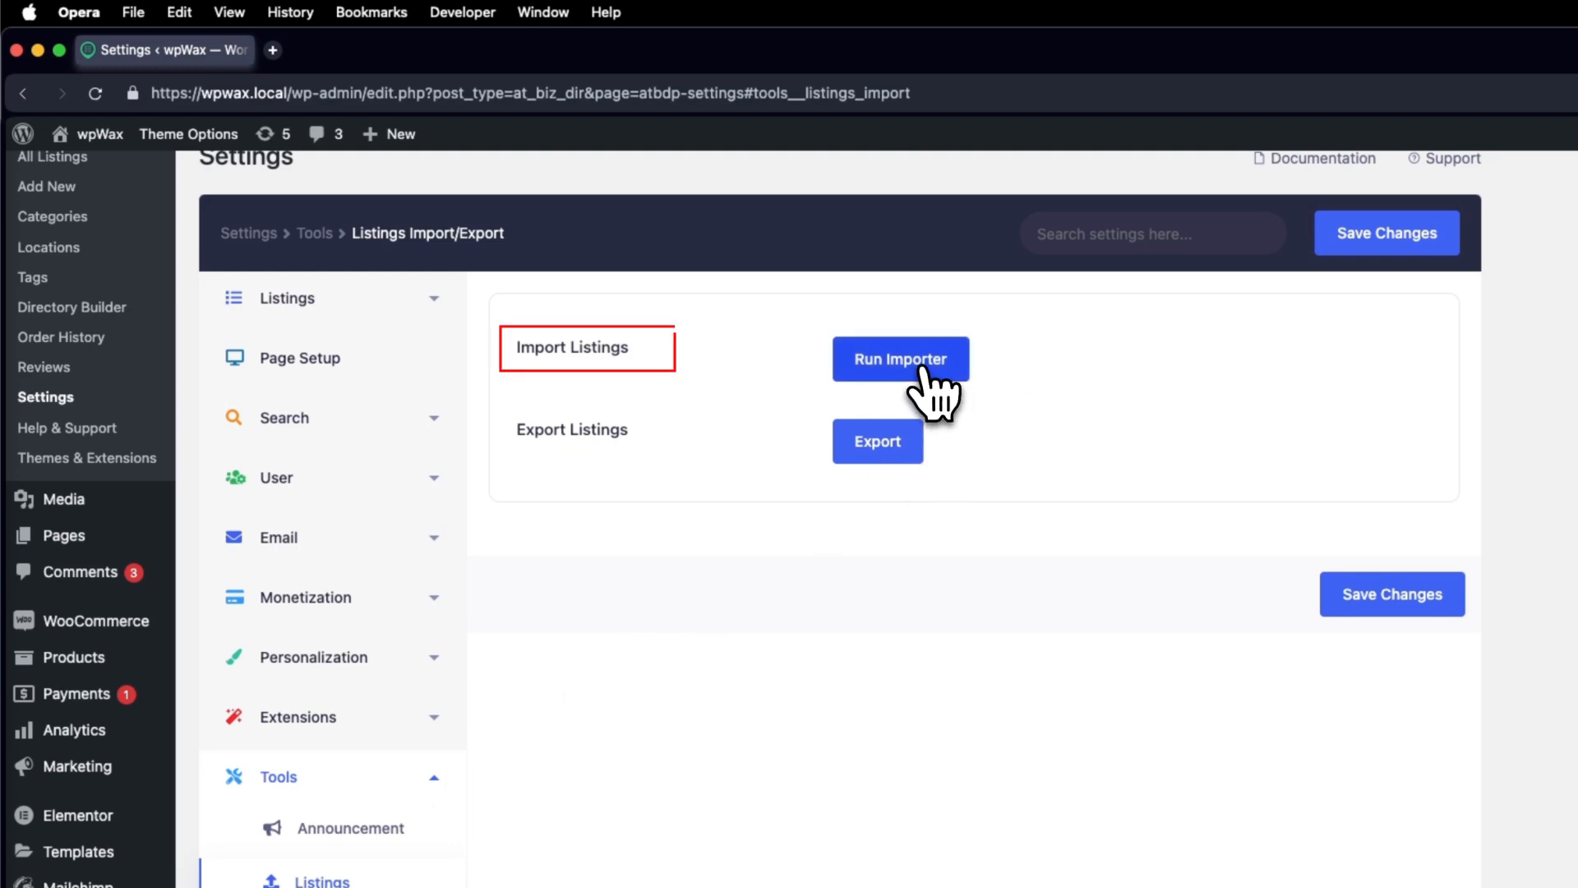
left_click(899, 358)
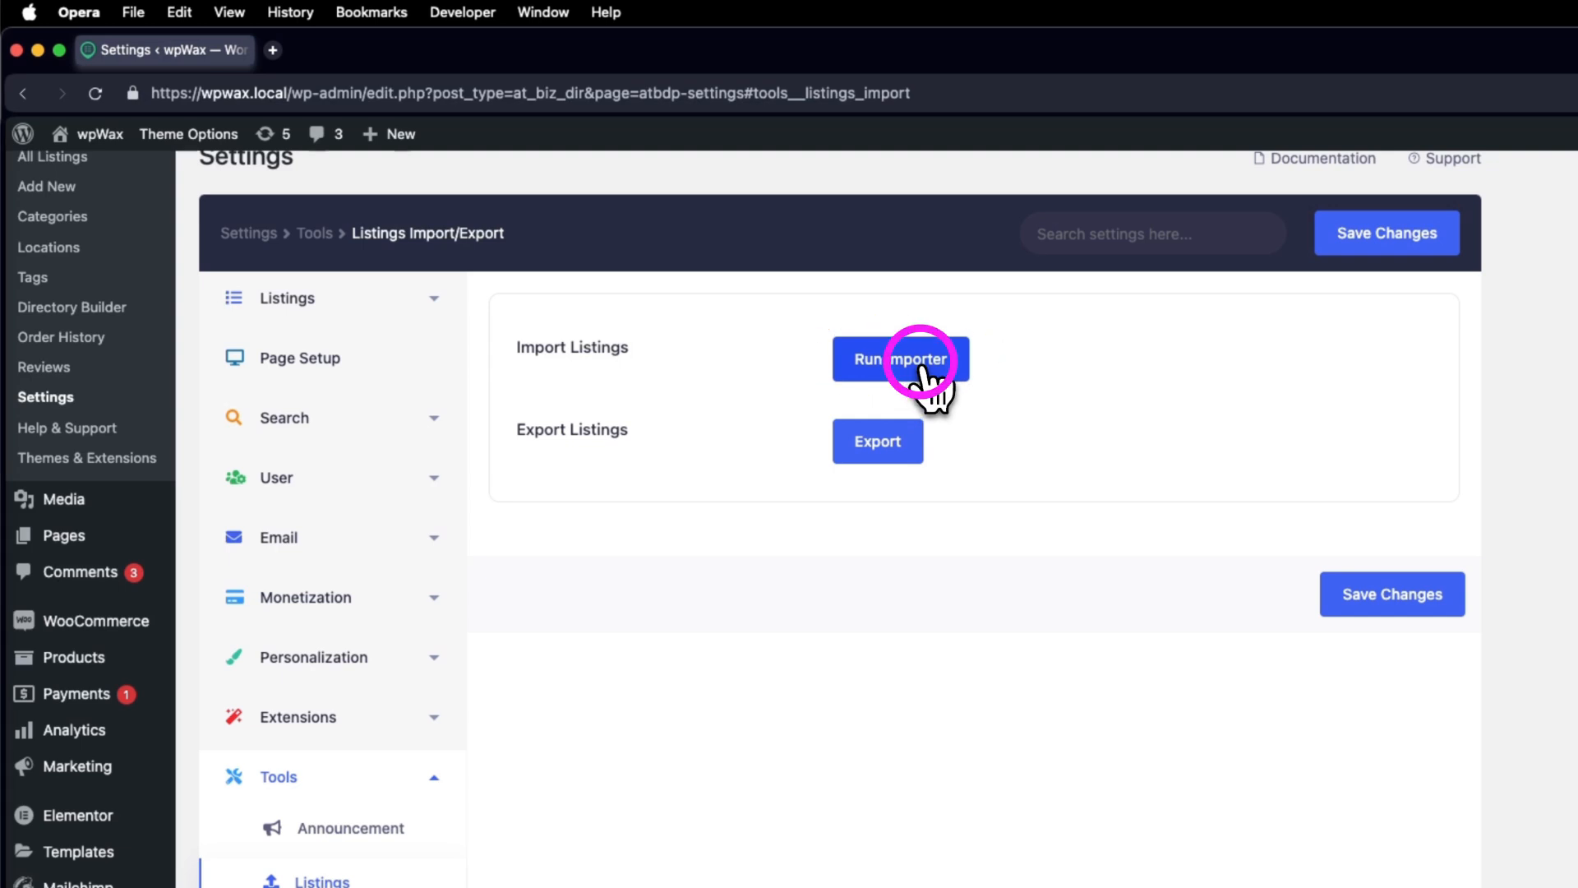
left_click(899, 360)
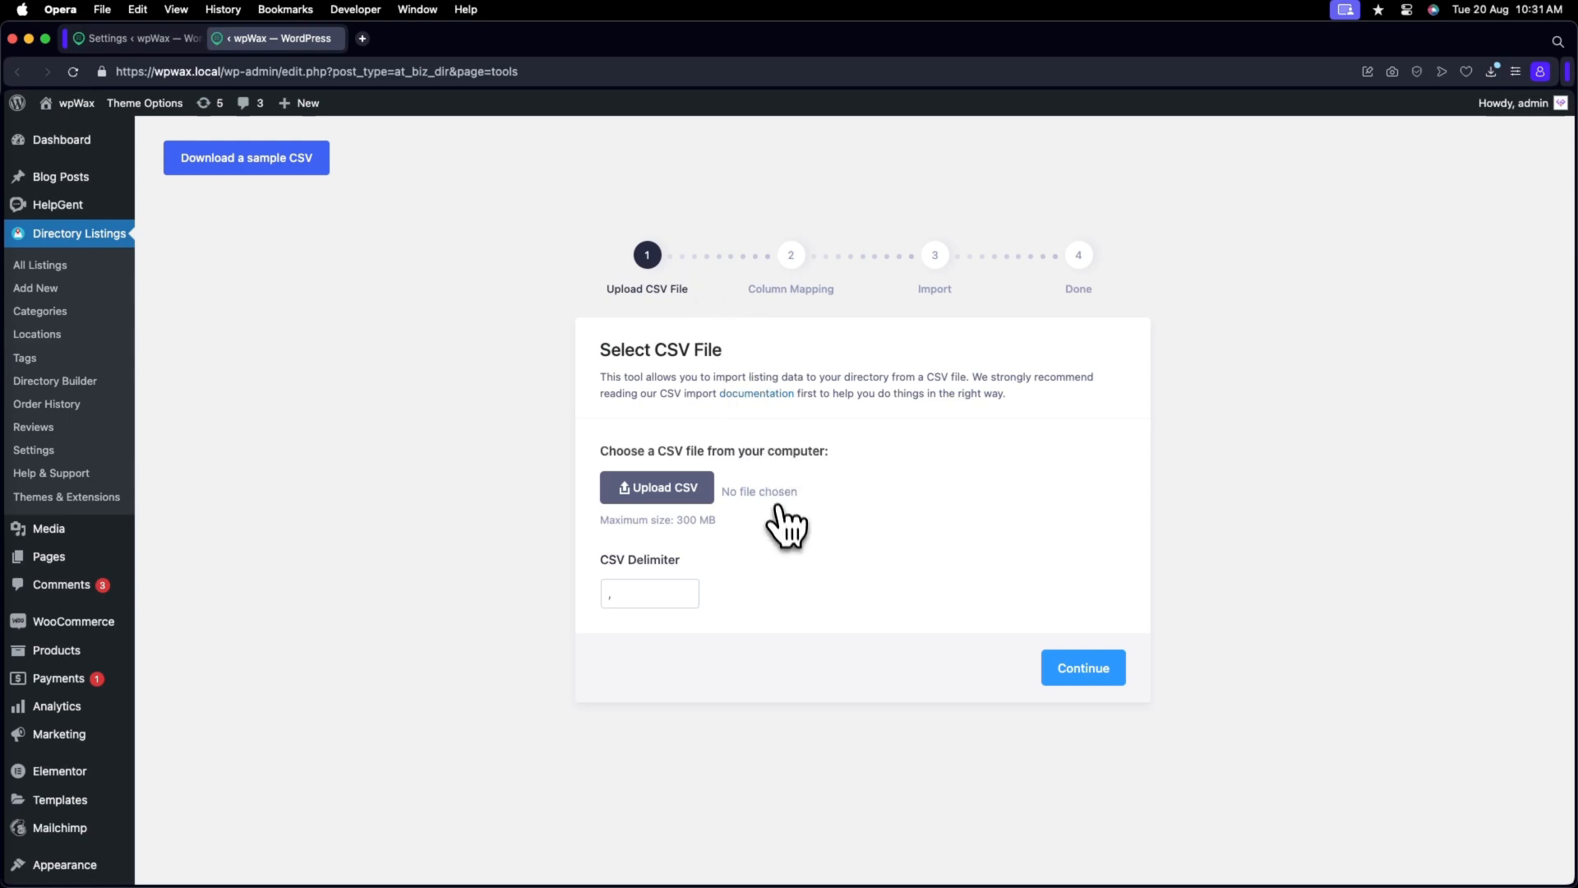
mouse_move(791, 539)
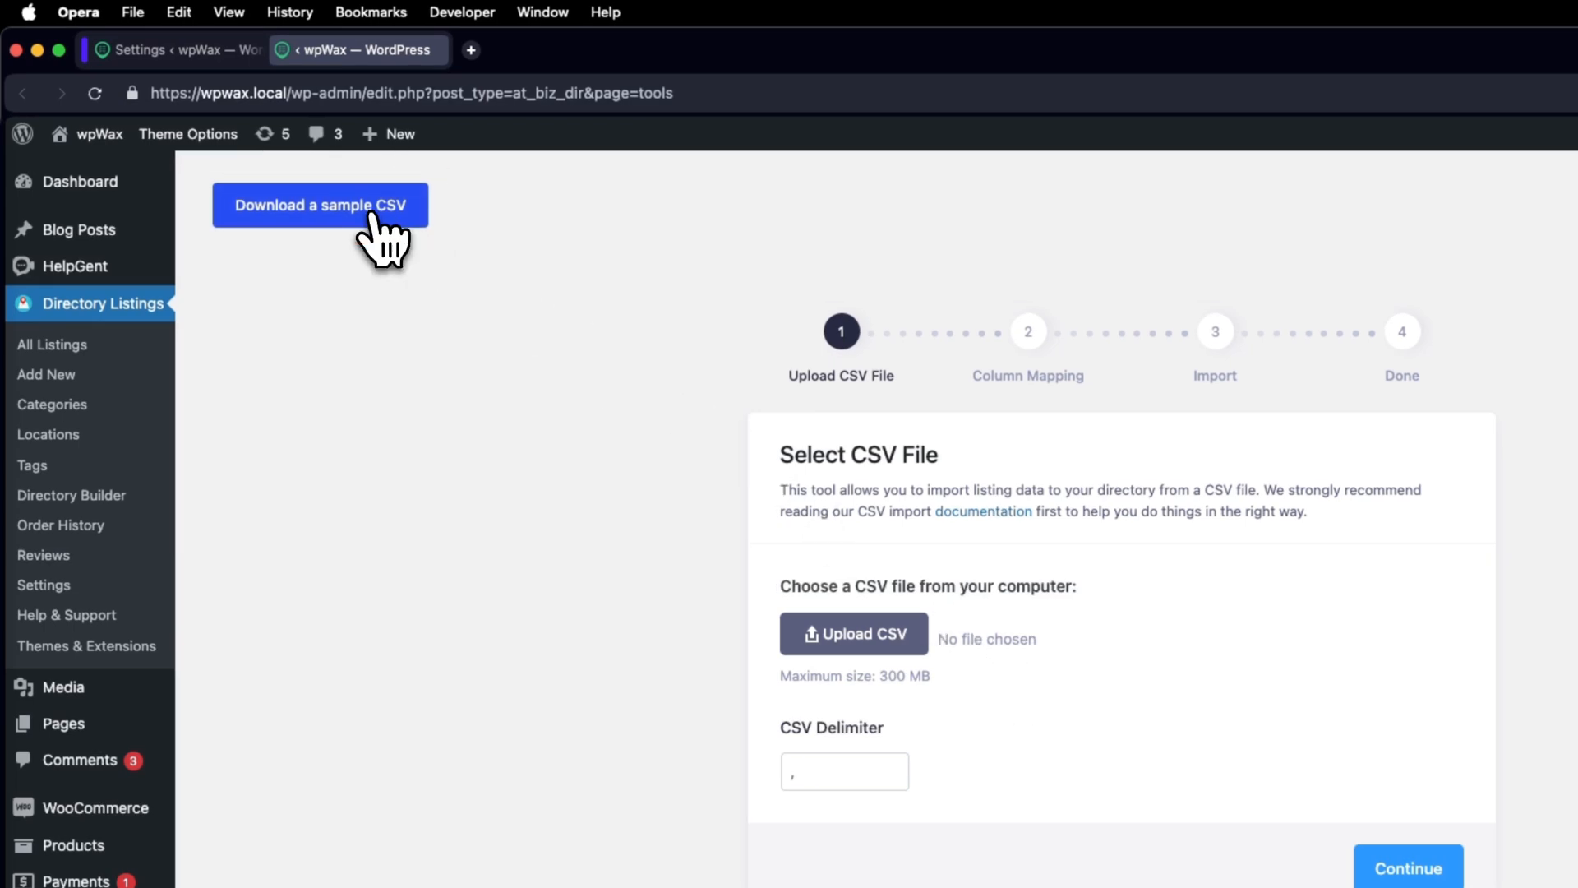
- Download the sample listings file dummy.csv from the importer page
left_click(321, 204)
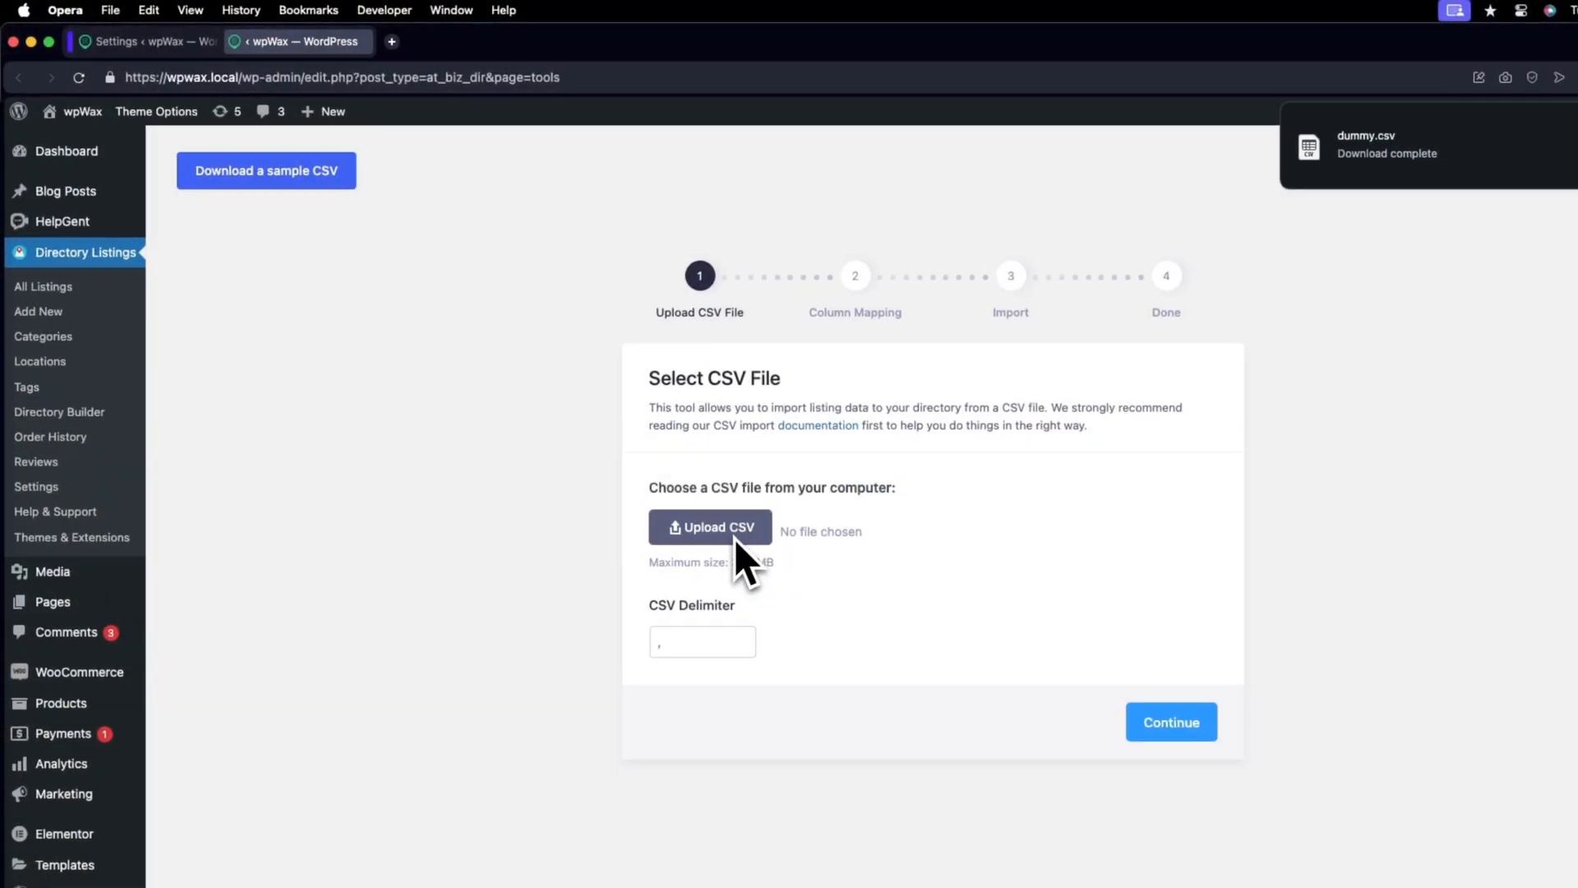
- Upload dummy.csv as the import file and continue to column mapping
left_click(710, 526)
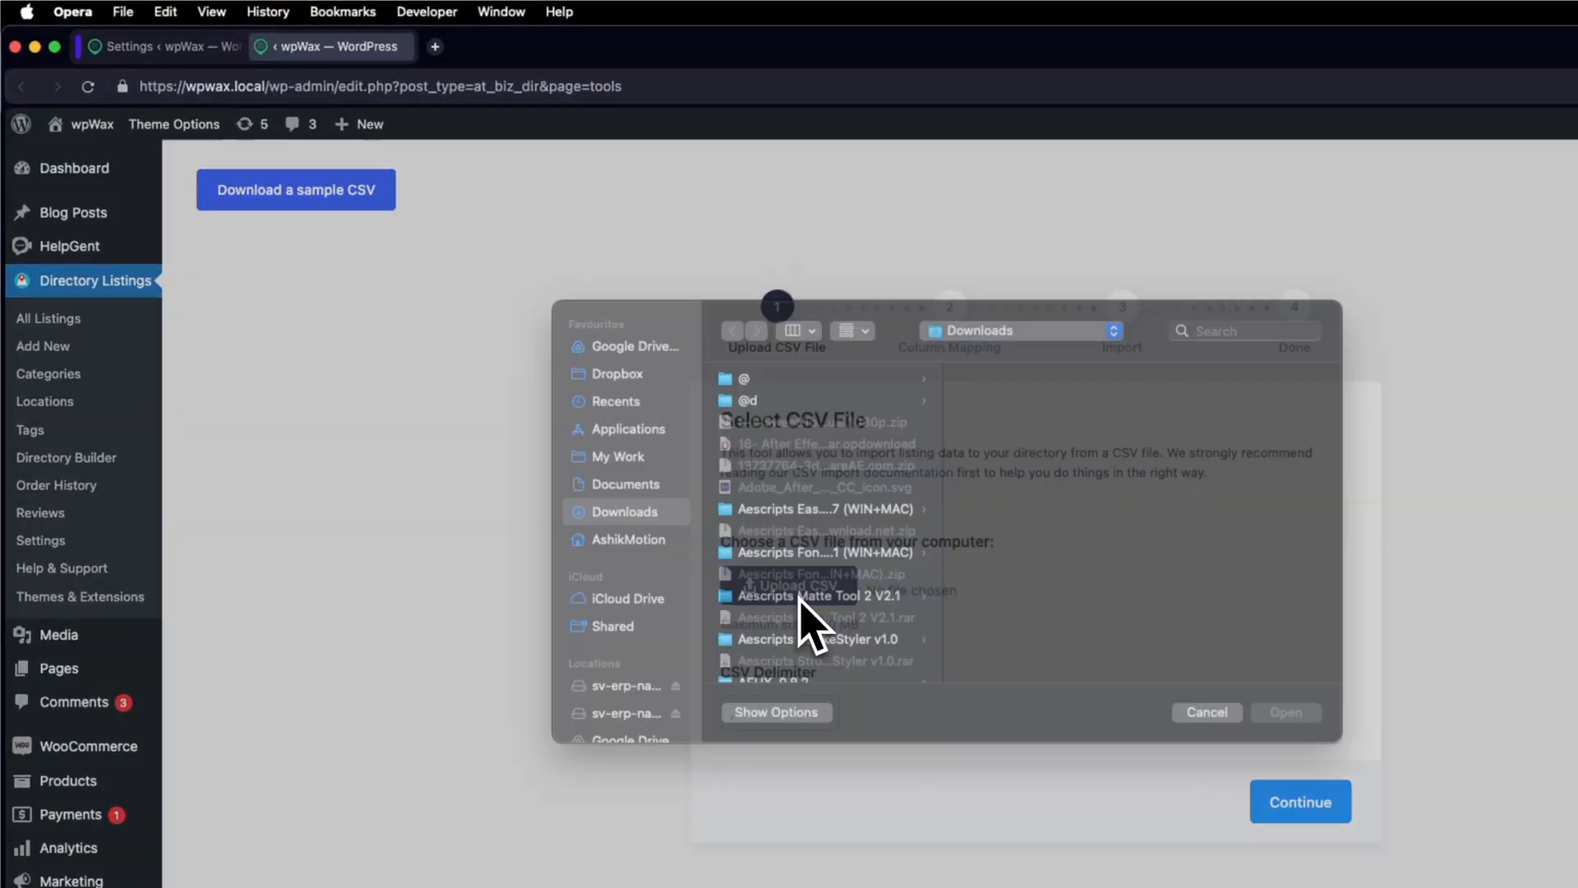
scroll("down", 3)
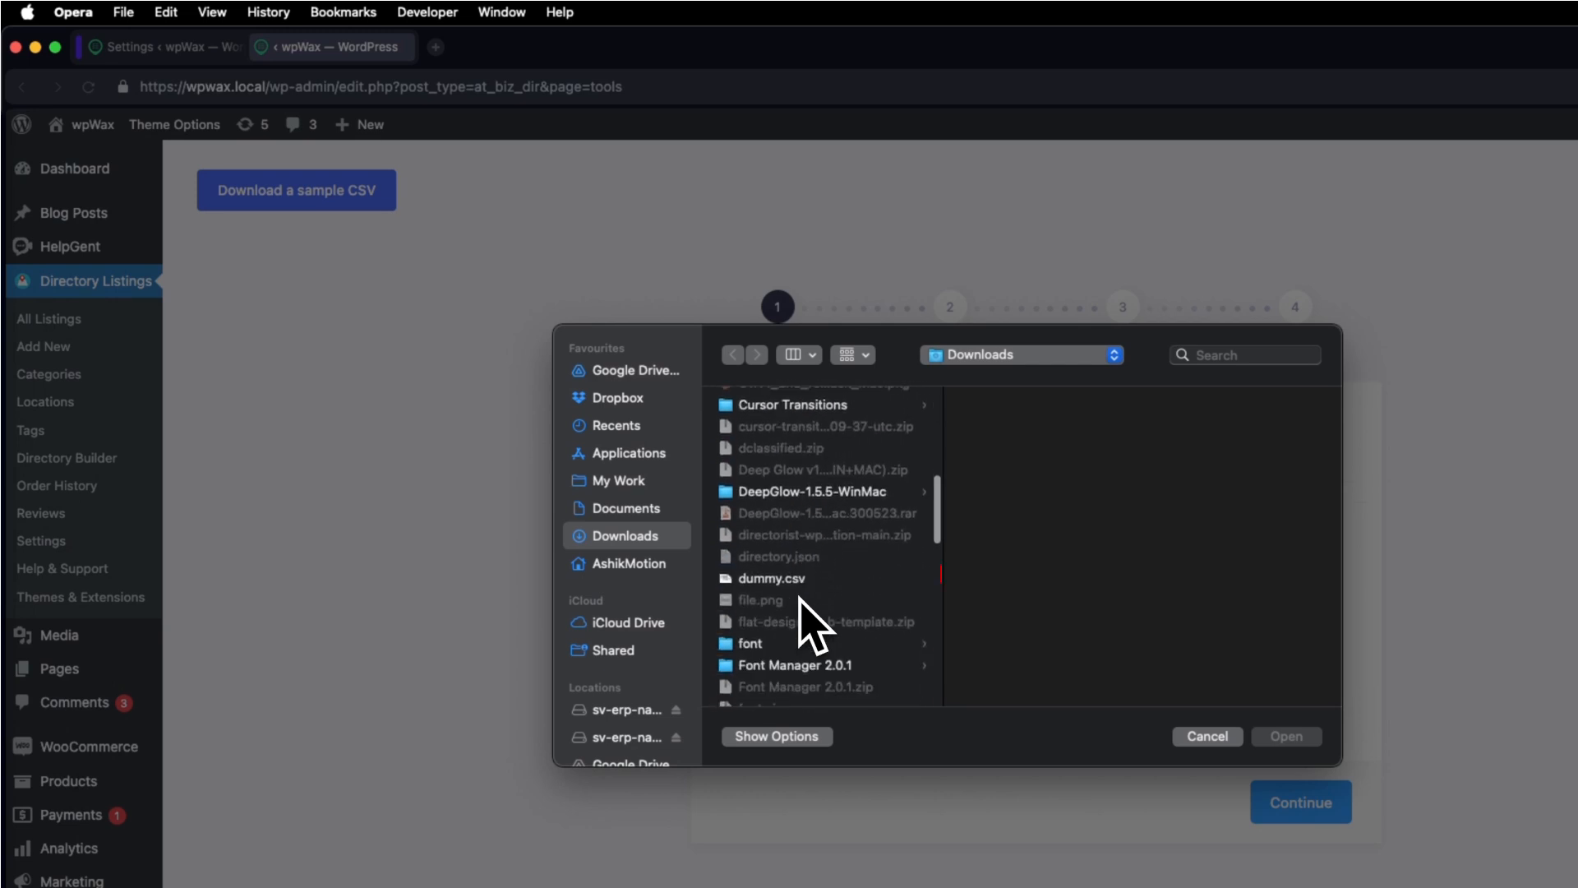
left_click(771, 576)
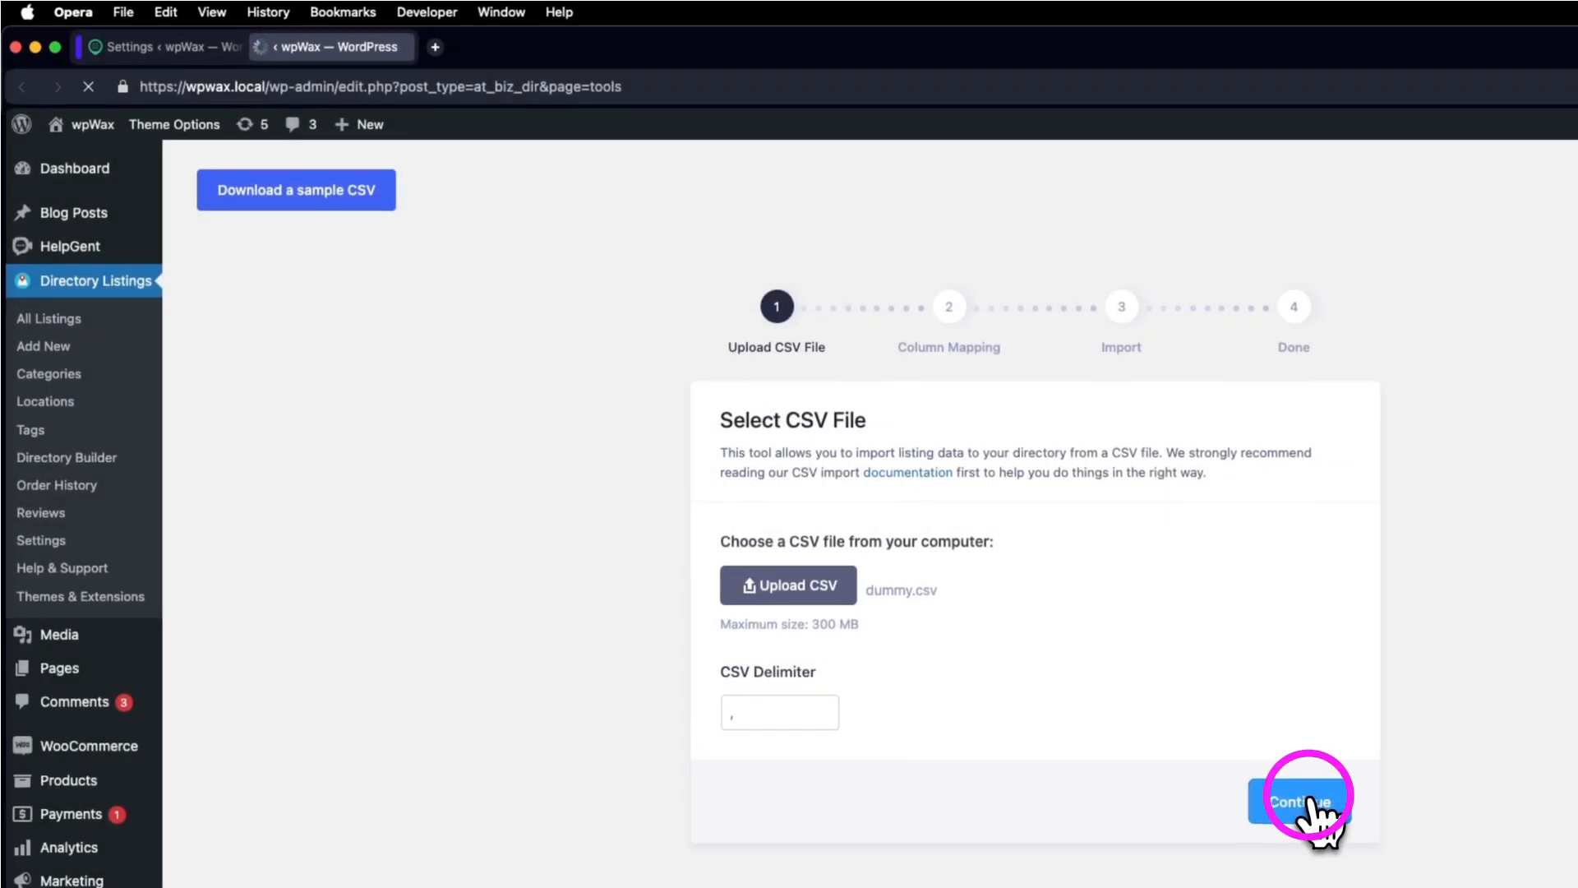
left_click(1304, 801)
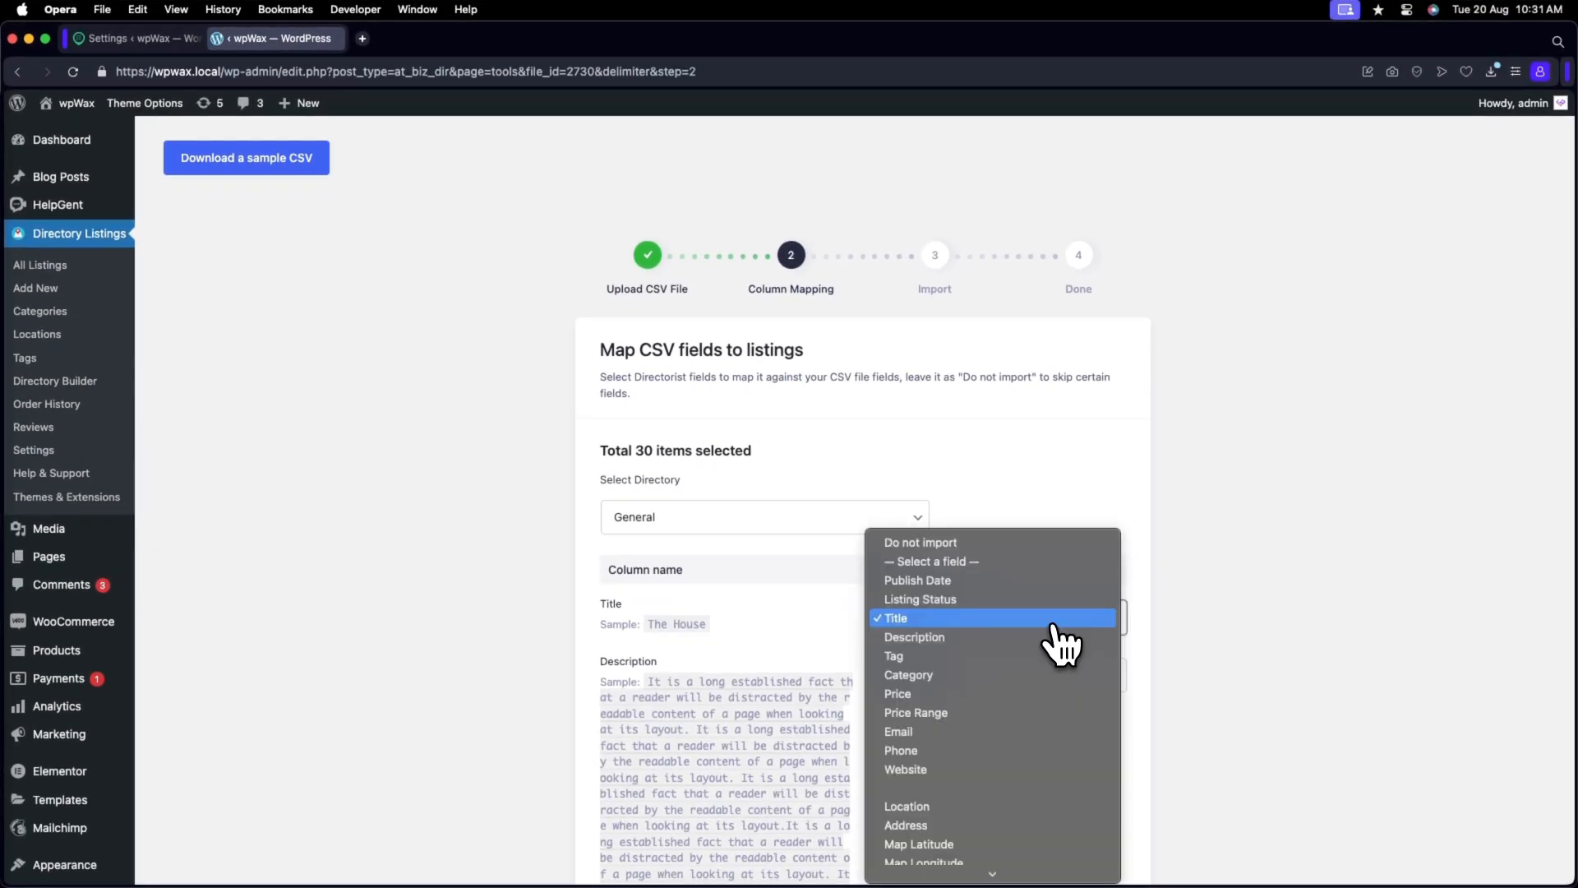
- Map the Title column to the Title field and run the importer
left_click(894, 618)
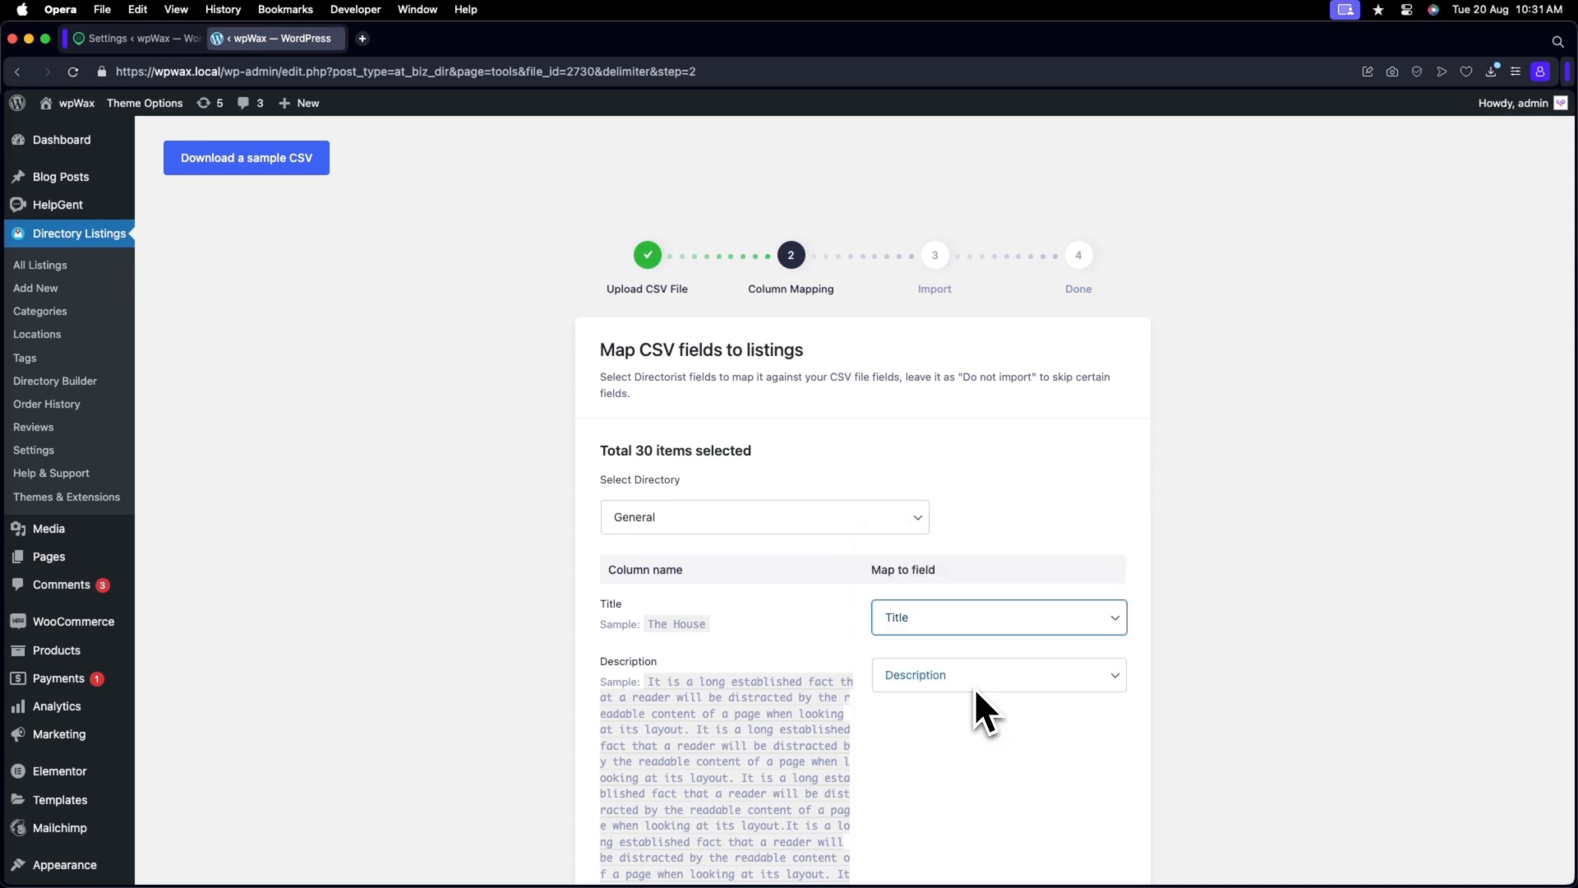
scroll("down", 3)
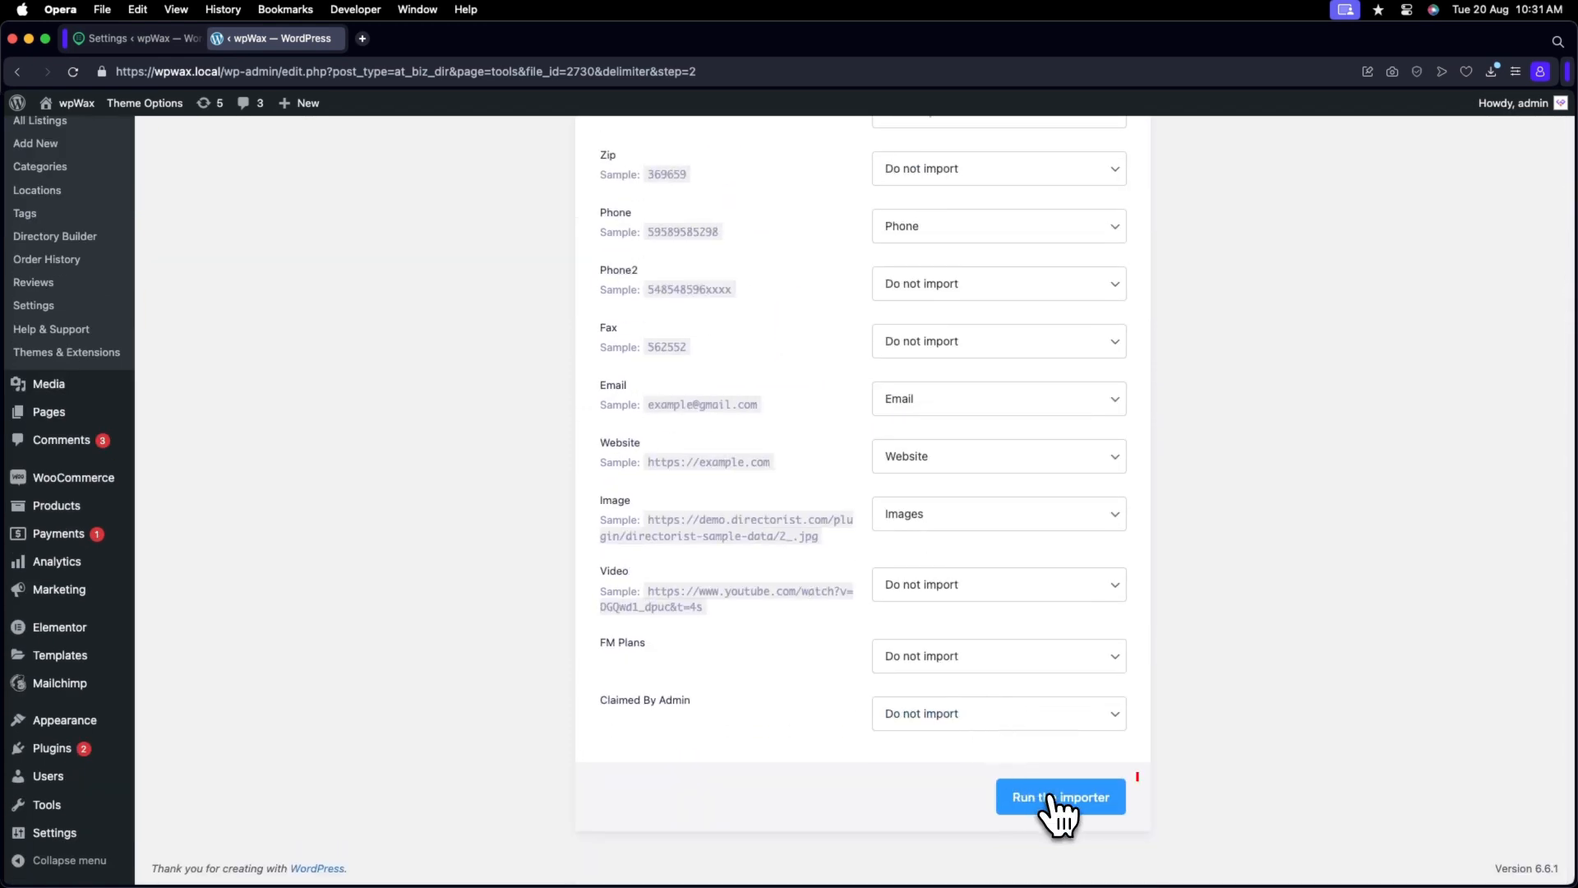
left_click(1060, 796)
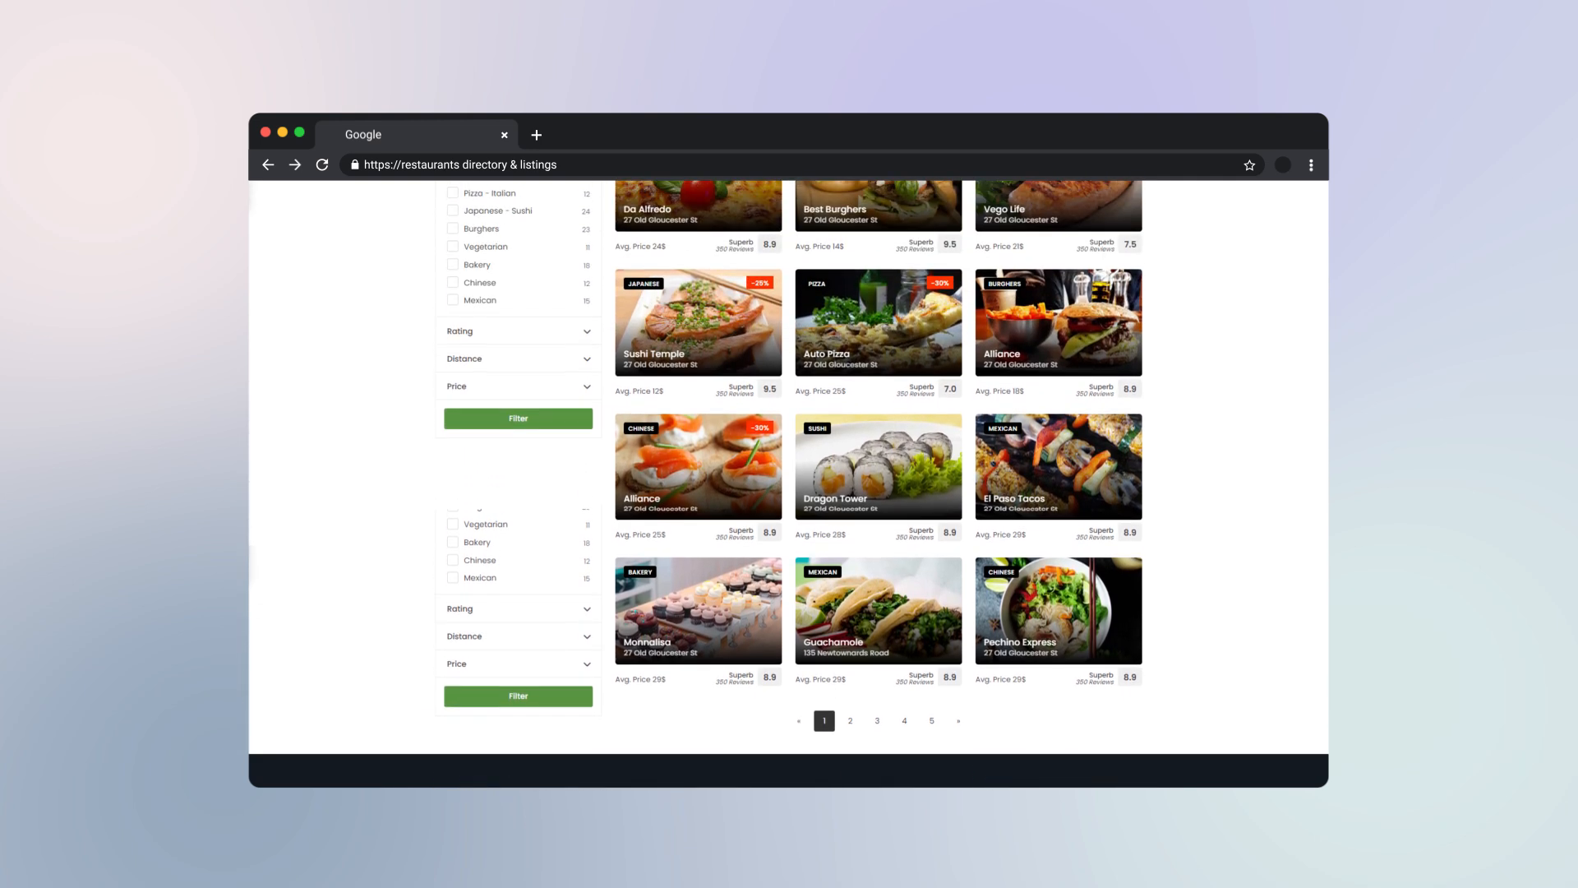
scroll("up", 3)
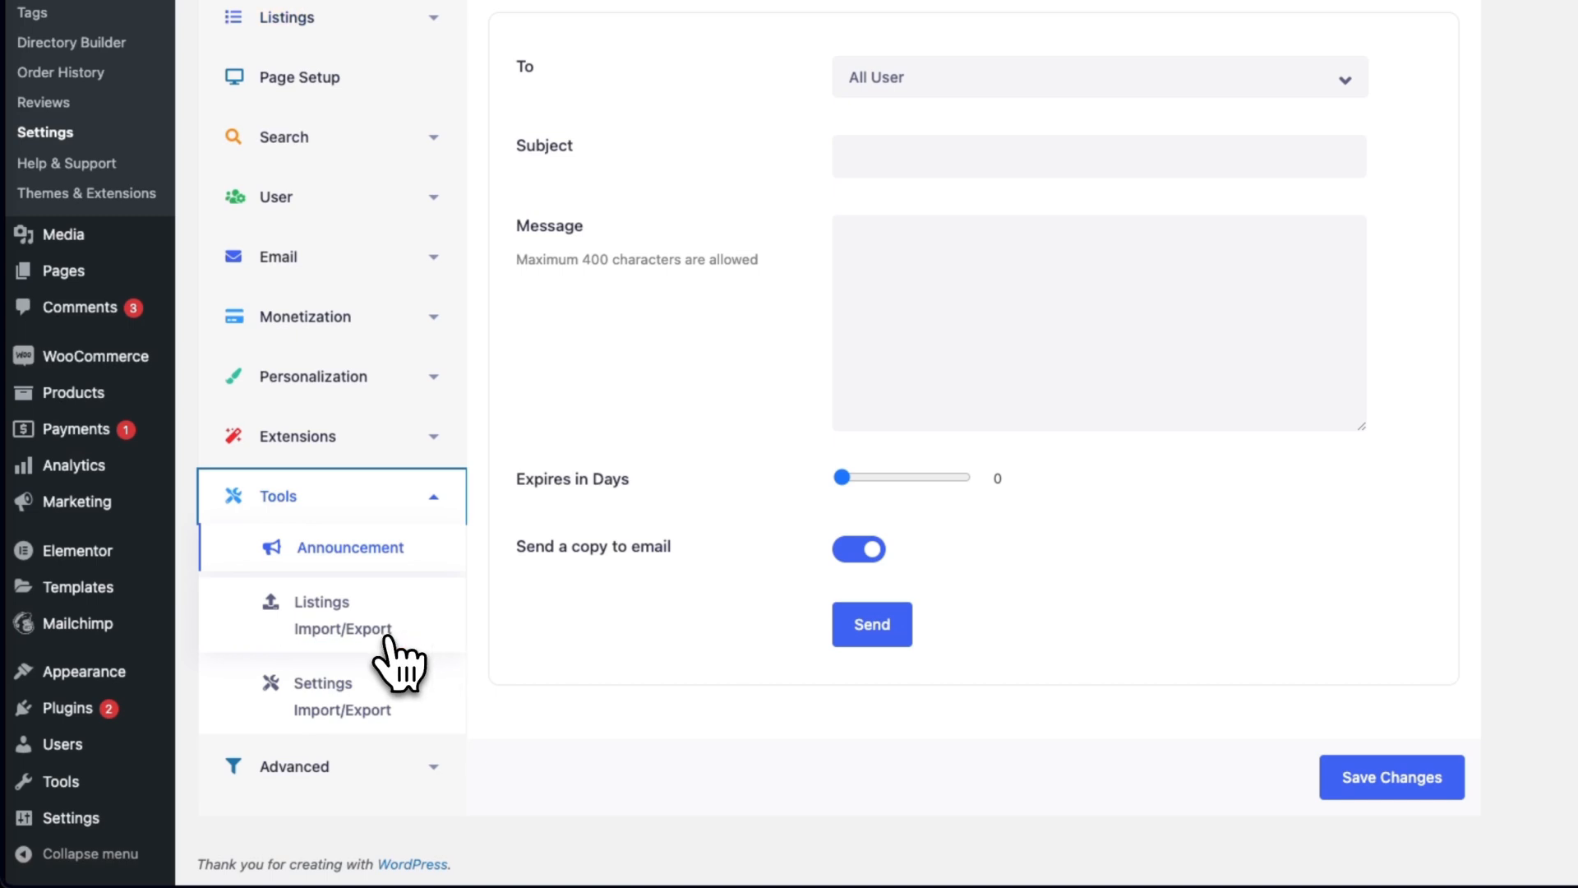
- Export all listings to listings-export-data.csv and view the downloaded file
left_click(320, 615)
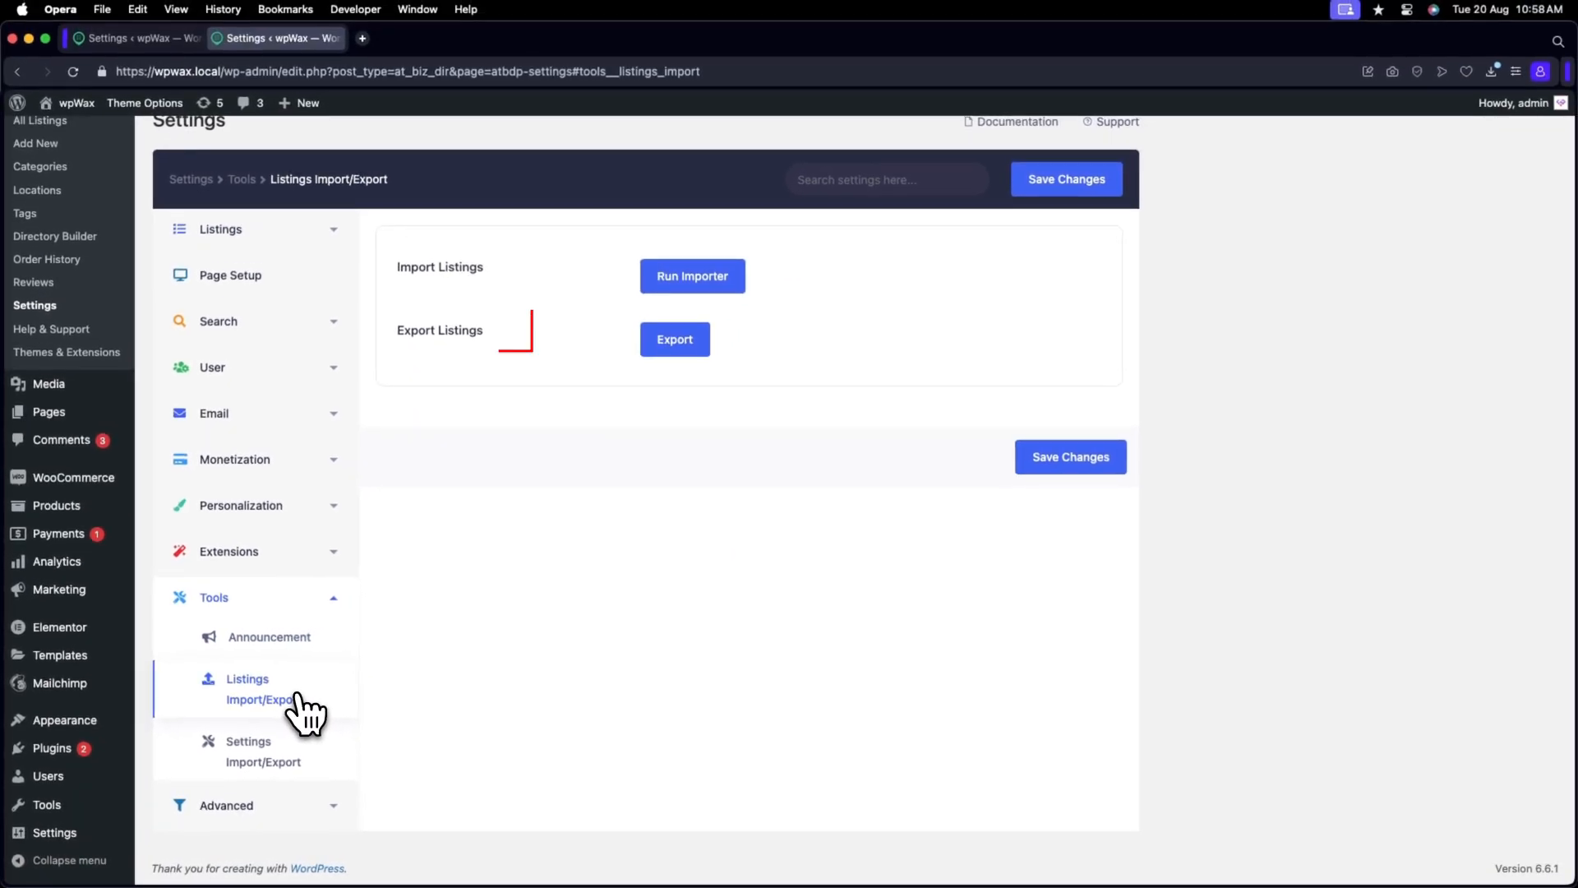
left_click(674, 338)
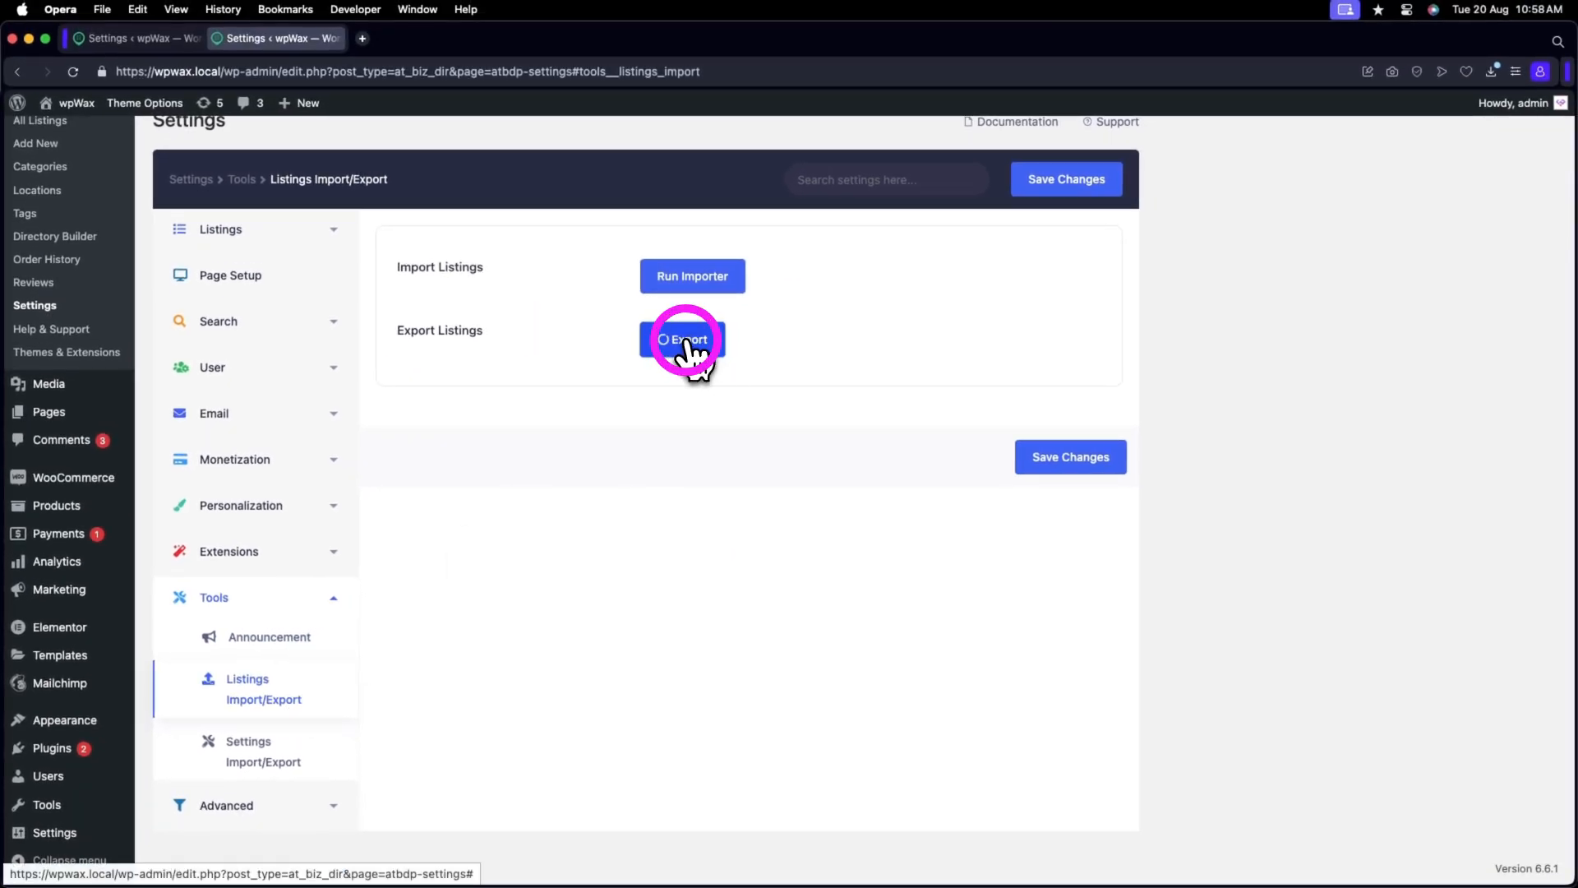
left_click(674, 339)
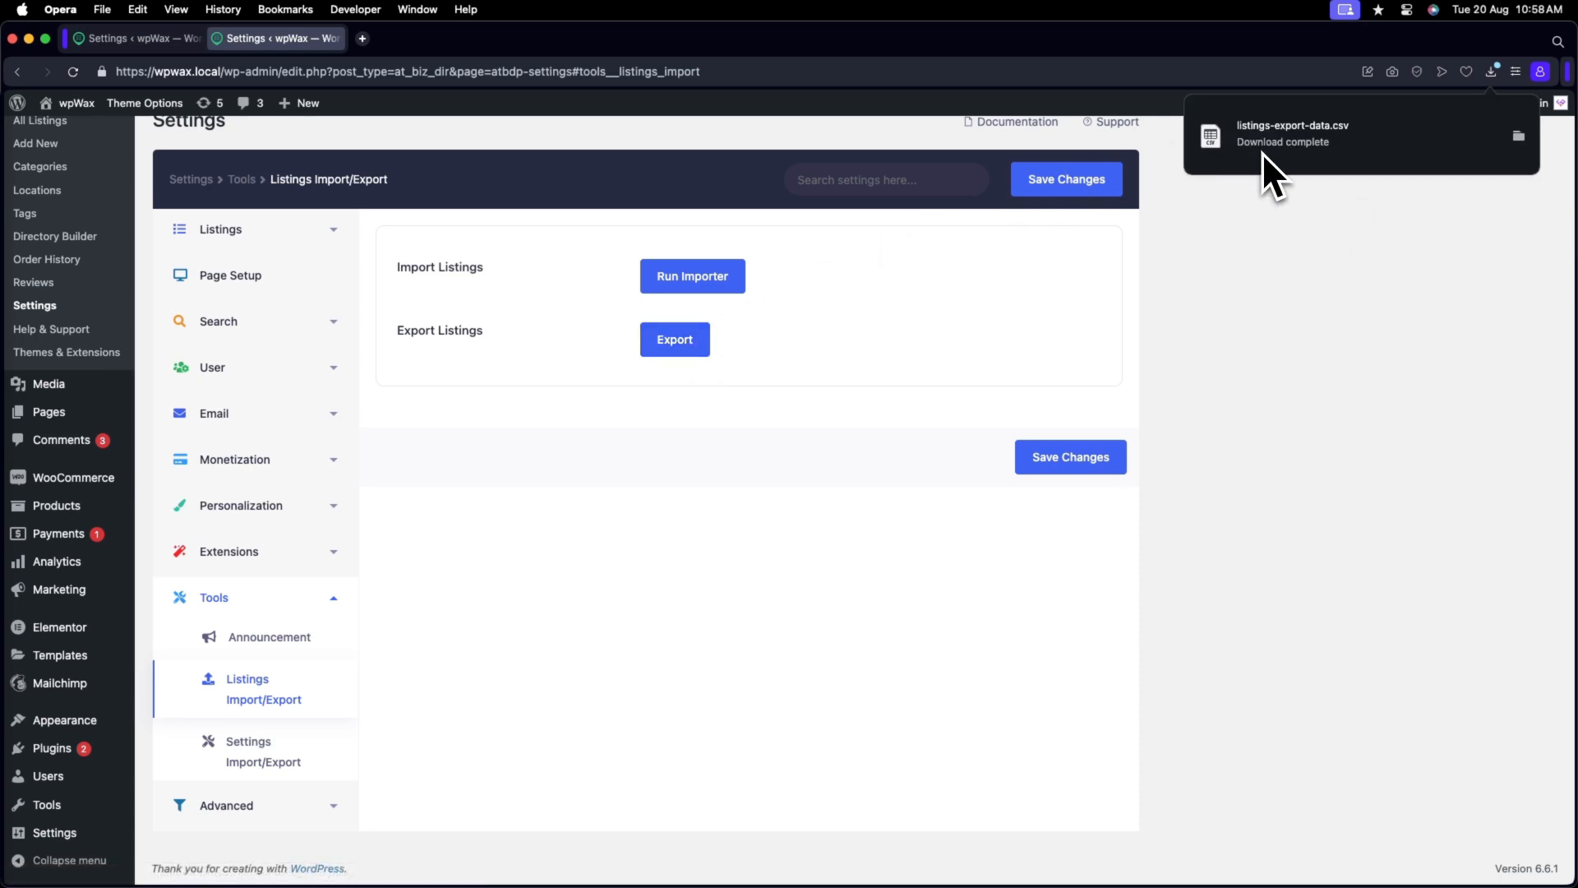
left_click(1070, 457)
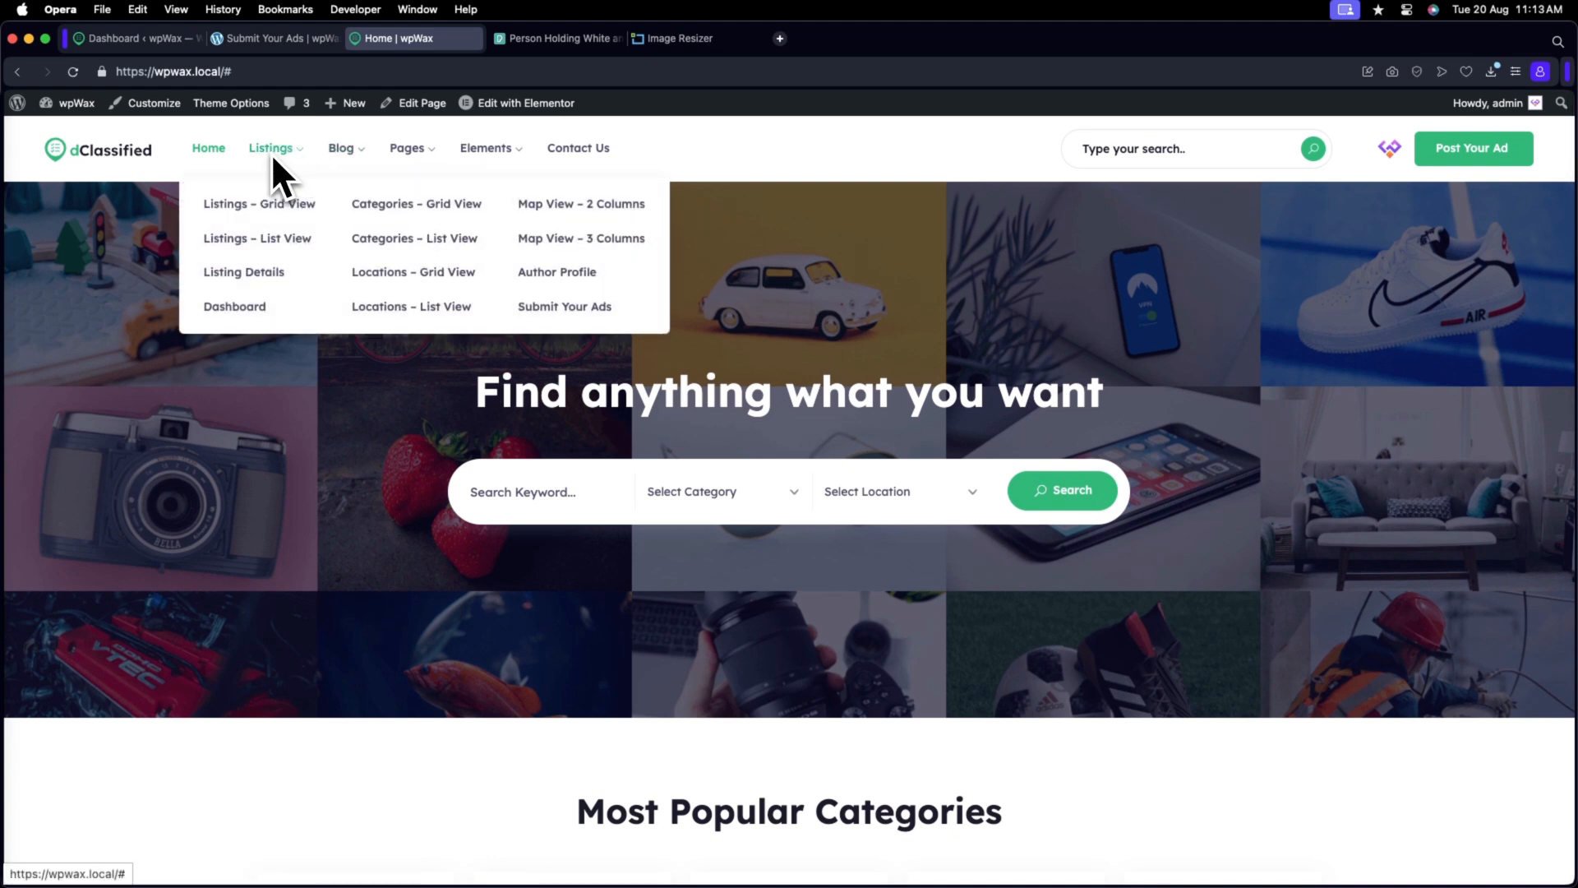
- Show the frontend Listings With Map page reporting 8 items found
left_click(581, 238)
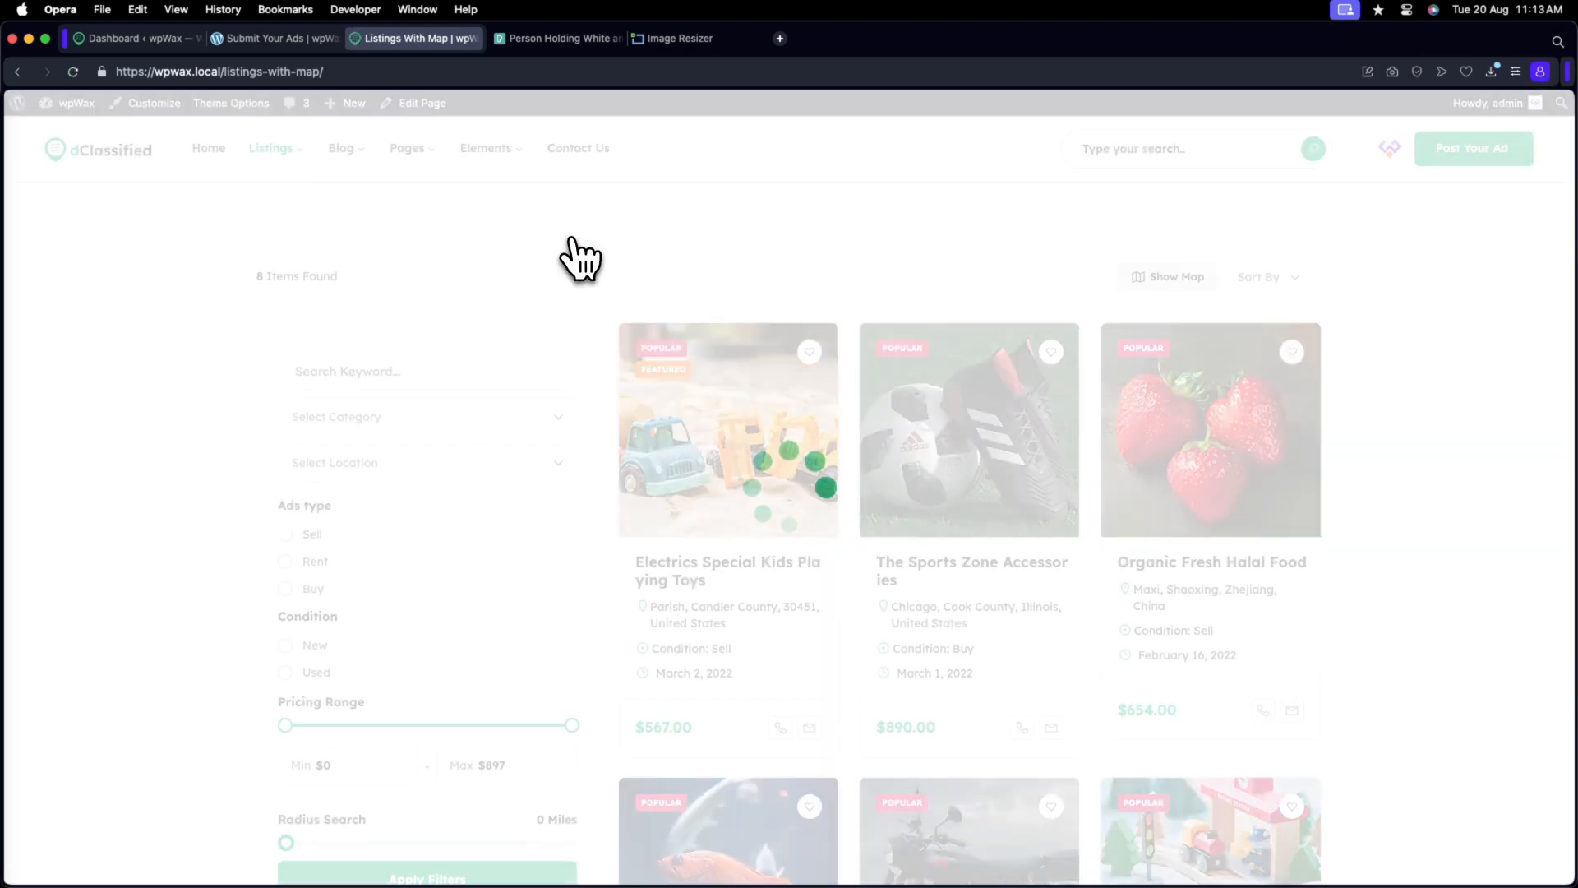